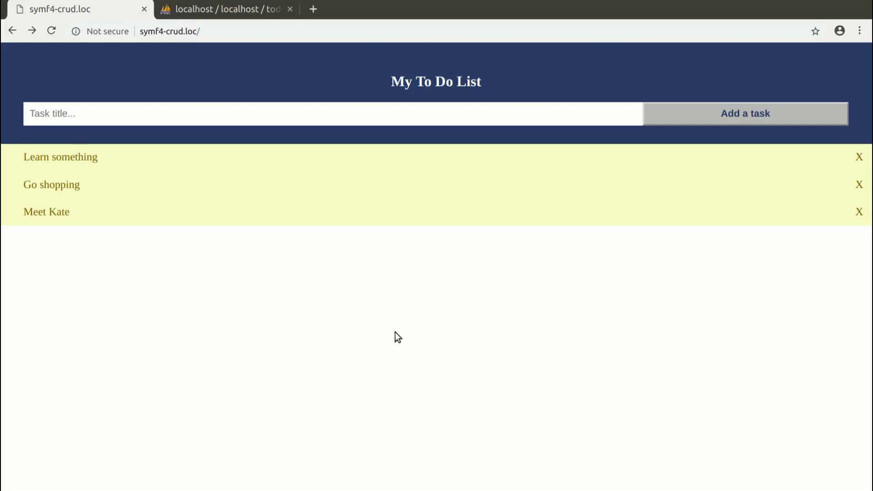
Step: After testing the Learn something toggle, delete switchStatus's placeholder exit('to do: …') line
{"action": "left_click", "coordinate": [60, 157]}
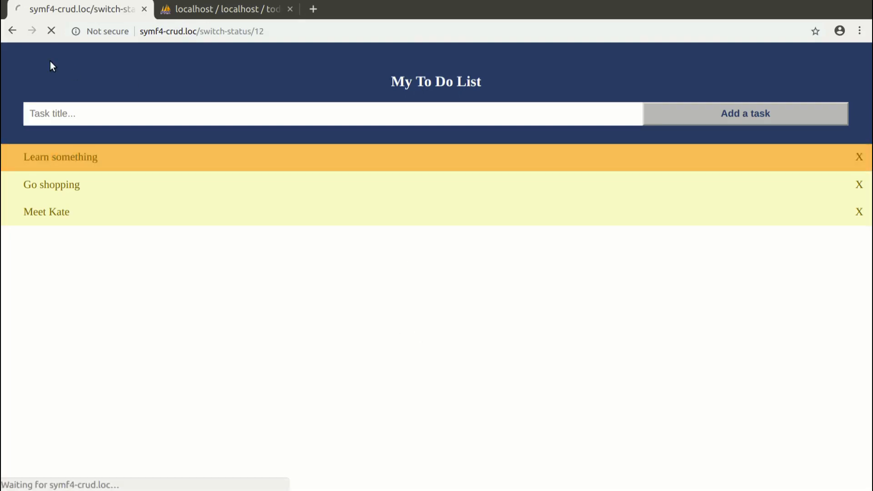
{"action": "left_click", "coordinate": [47, 212]}
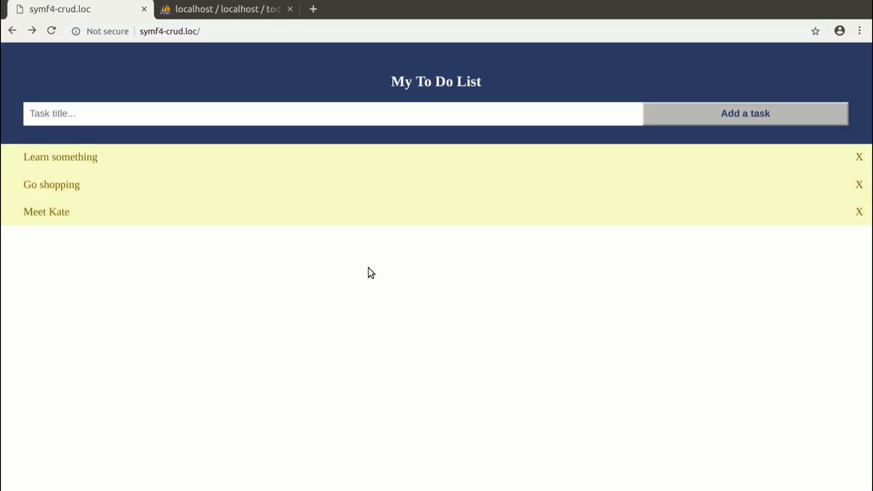
{"action": "mouse_move", "coordinate": [381, 325]}
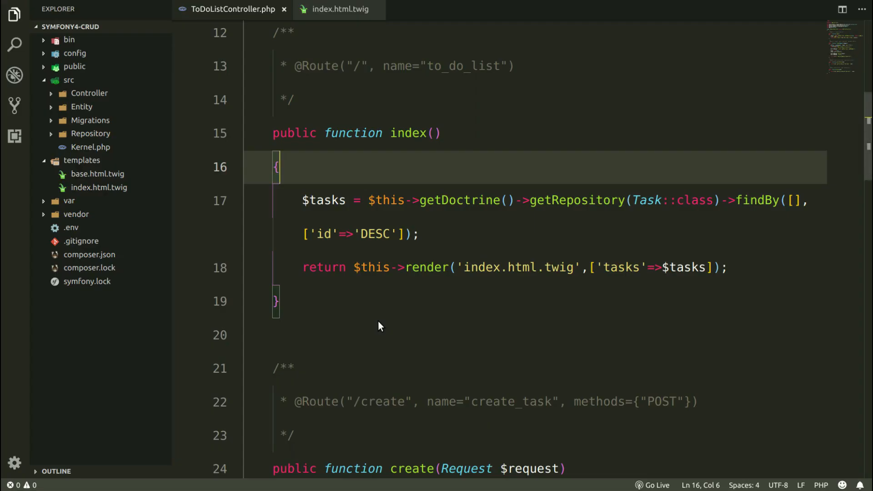
{"action": "scroll", "scroll_direction": "down", "scroll_amount": 3}
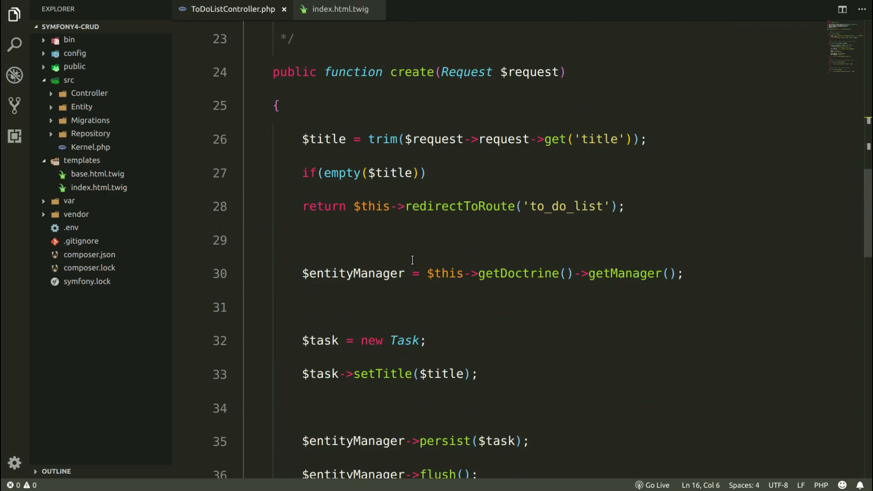
{"action": "scroll", "scroll_direction": "down", "scroll_amount": 3}
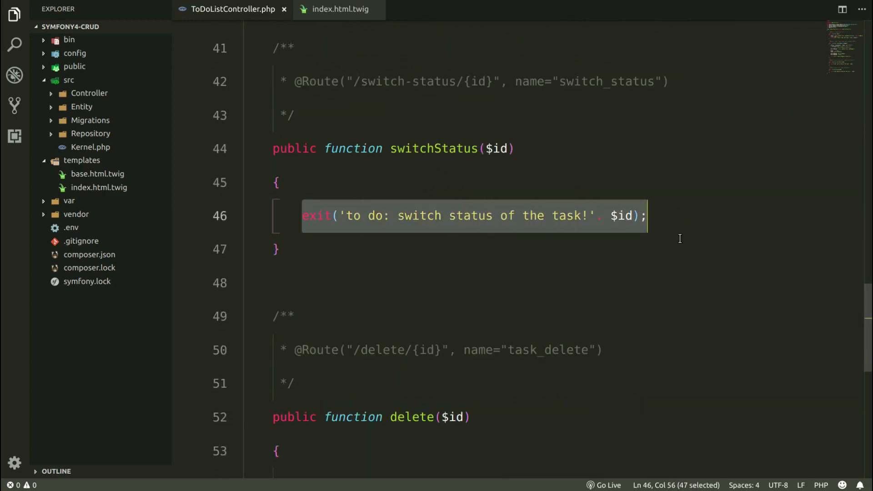
{"action": "key", "text": "Delete"}
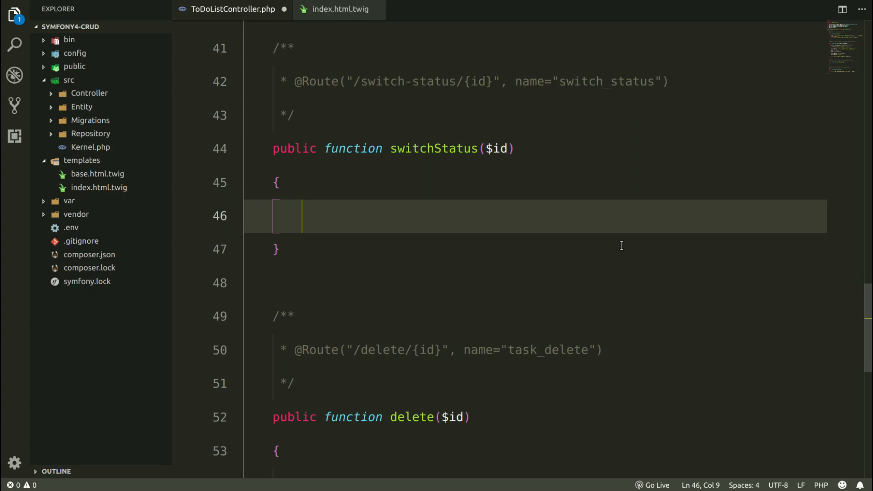
{"action": "mouse_move", "coordinate": [376, 217]}
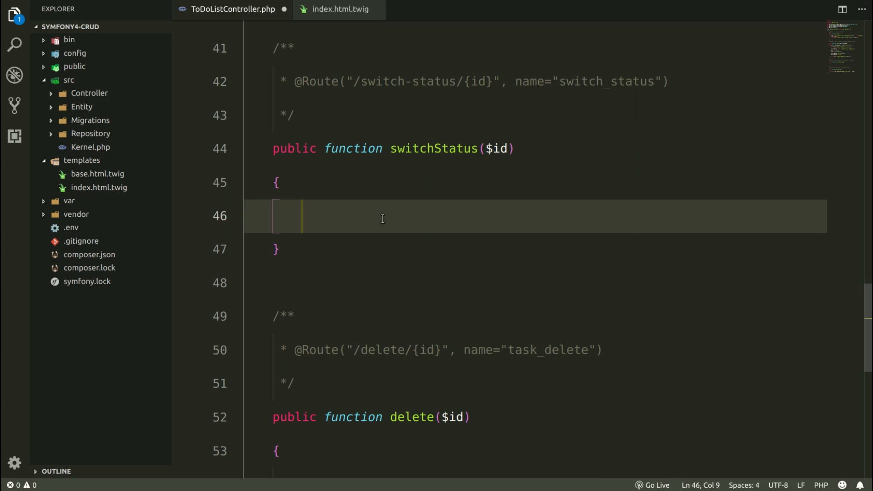
Step: Add $entityManager = $this->getDoctrine->getManager(); to switchStatus
{"action": "type", "text": "$entityManager"}
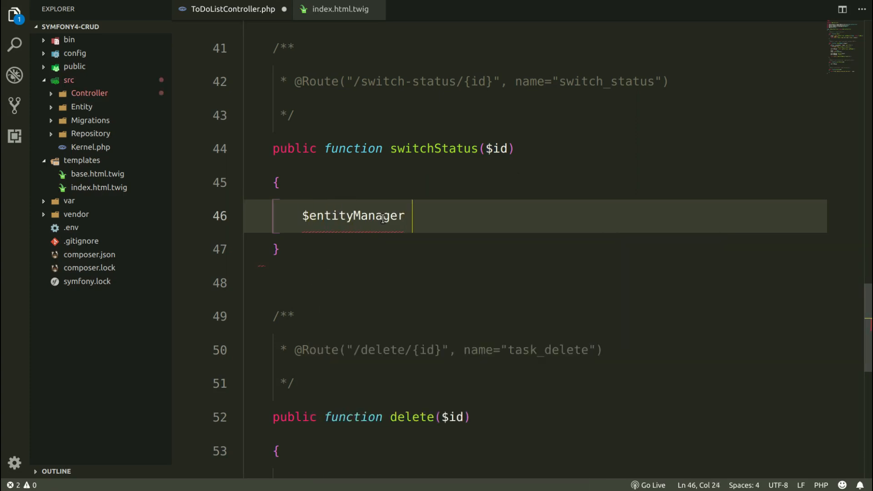
{"action": "type", "text": "= $this->"}
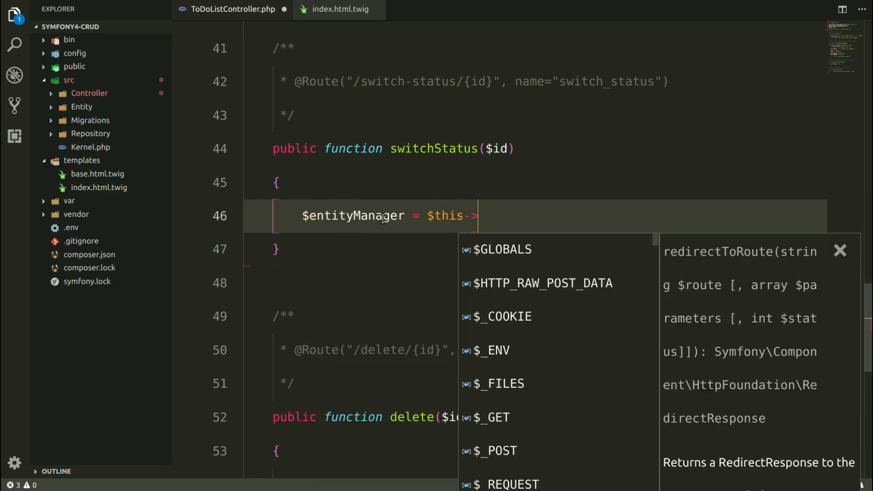
{"action": "type", "text": "getDoctrine"}
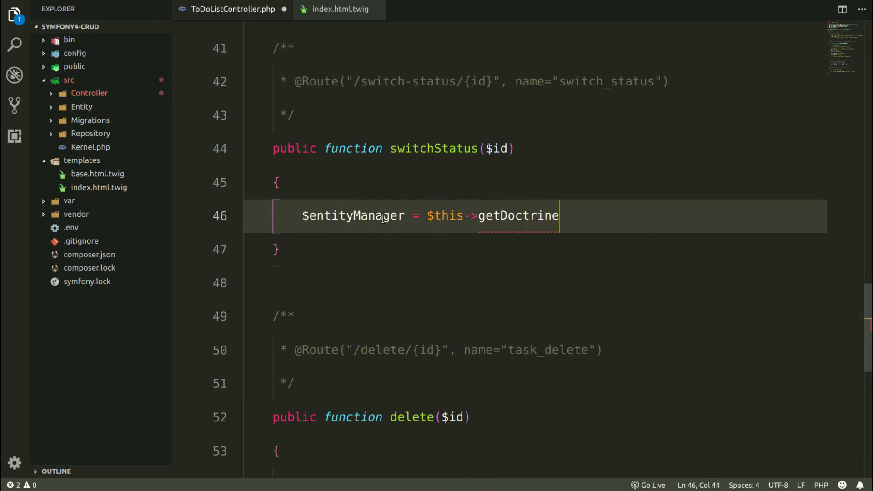
{"action": "type", "text": "->getManager()"}
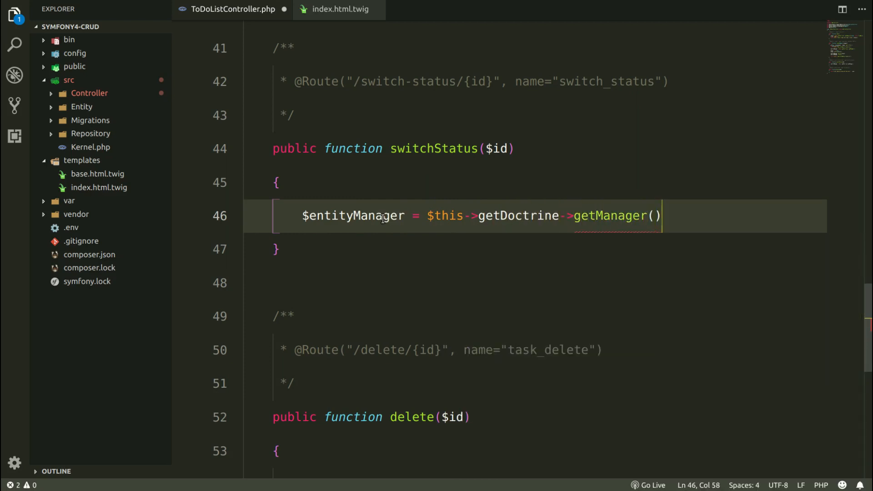
{"action": "type", "text": ";"}
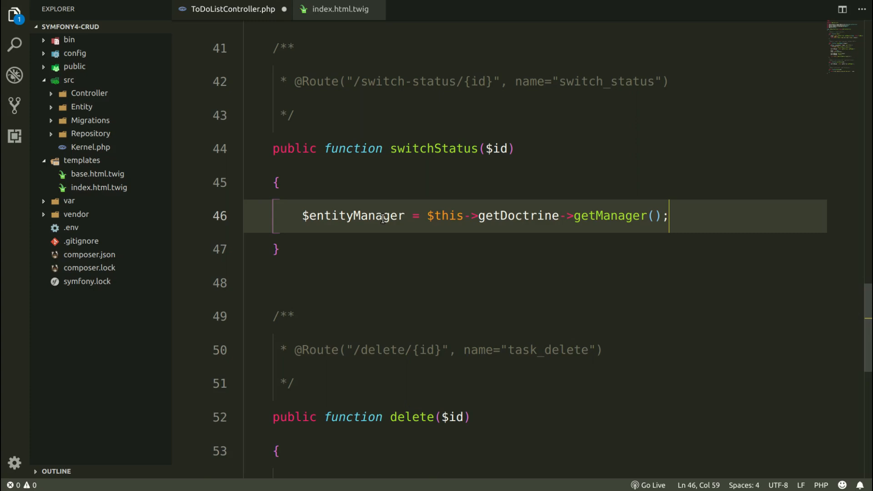
Step: Fetch the task via $entityManager->getRepository(Task::class)->find($id) and highlight the find call
{"action": "type", "text": "$task ="}
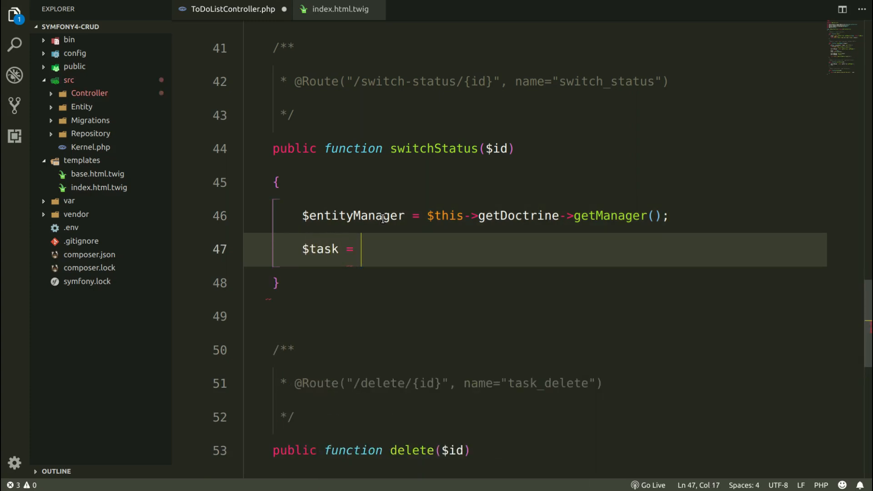
{"action": "type", "text": "$entityManager"}
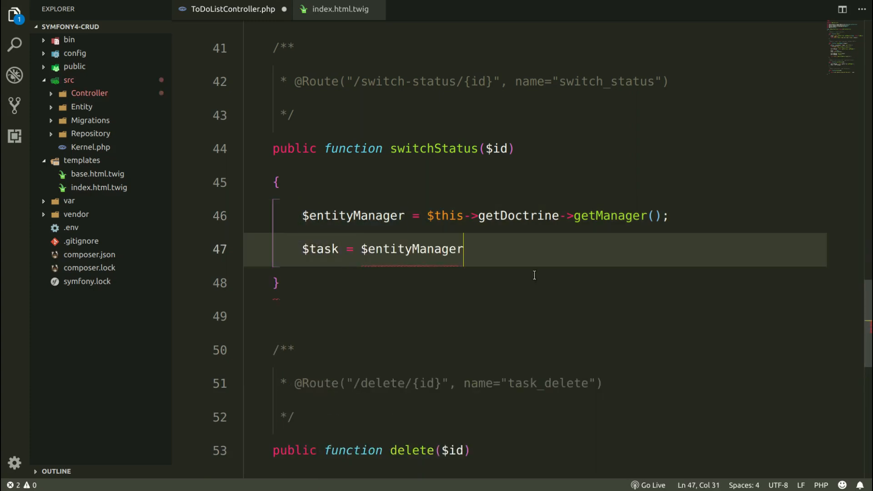
{"action": "type", "text": "->getReposito"}
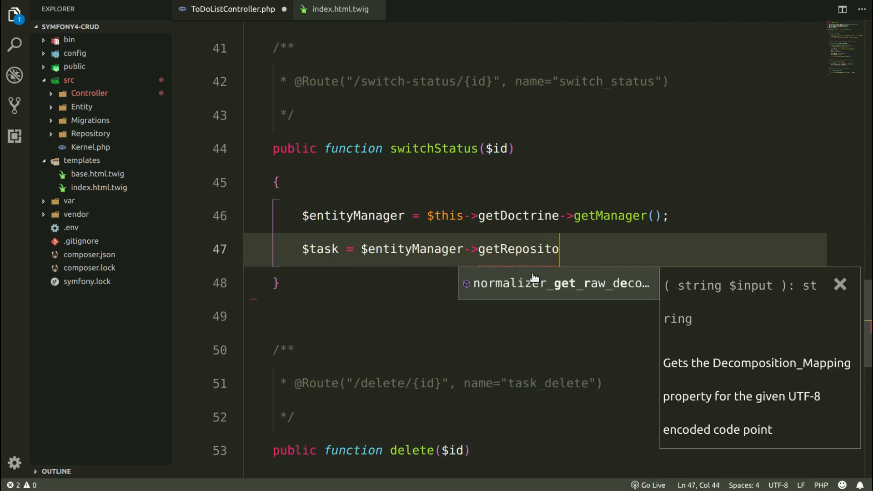
{"action": "type", "text": "ry(Task)"}
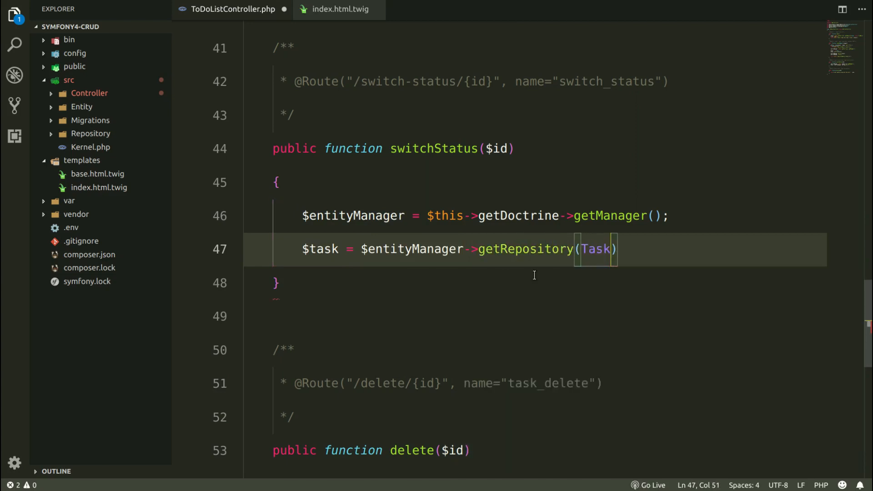
{"action": "type", "text": "::class)-"}
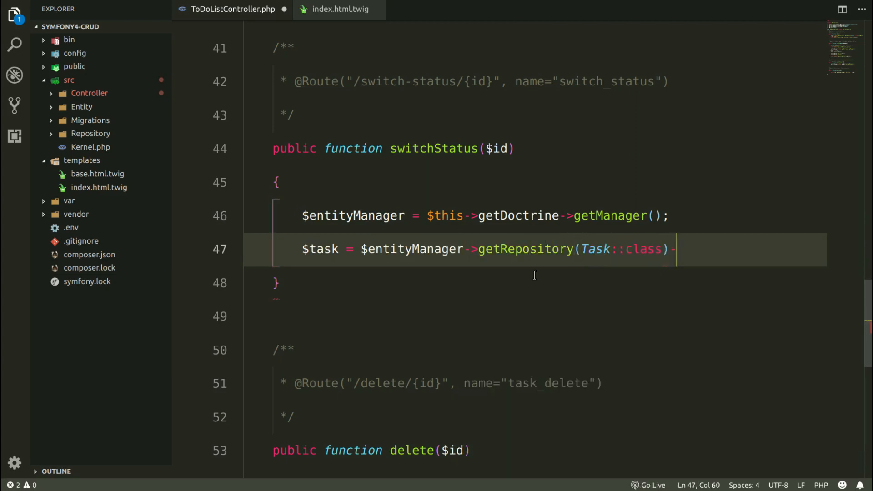
{"action": "type", "text": "->find();"}
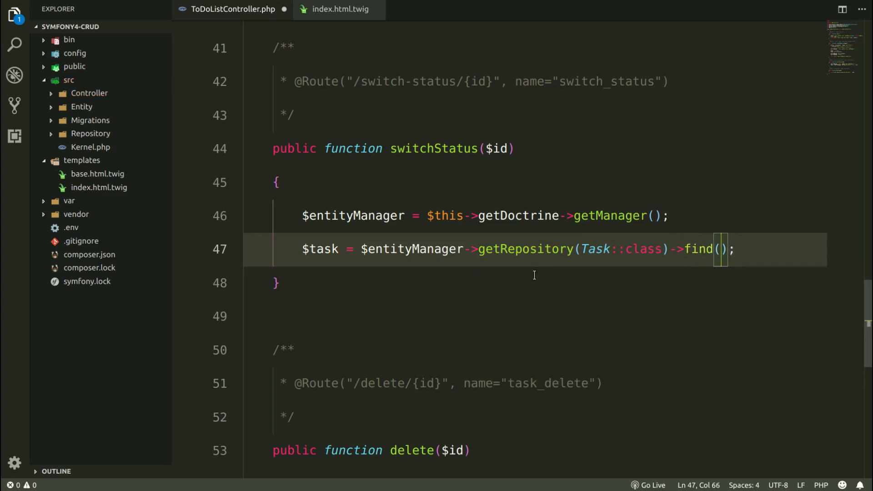
{"action": "type", "text": "$id"}
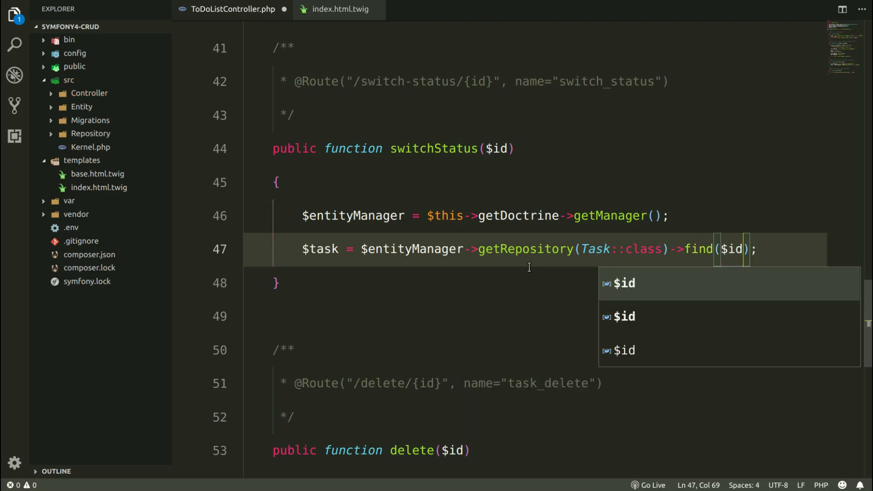
{"action": "left_click", "coordinate": [570, 282]}
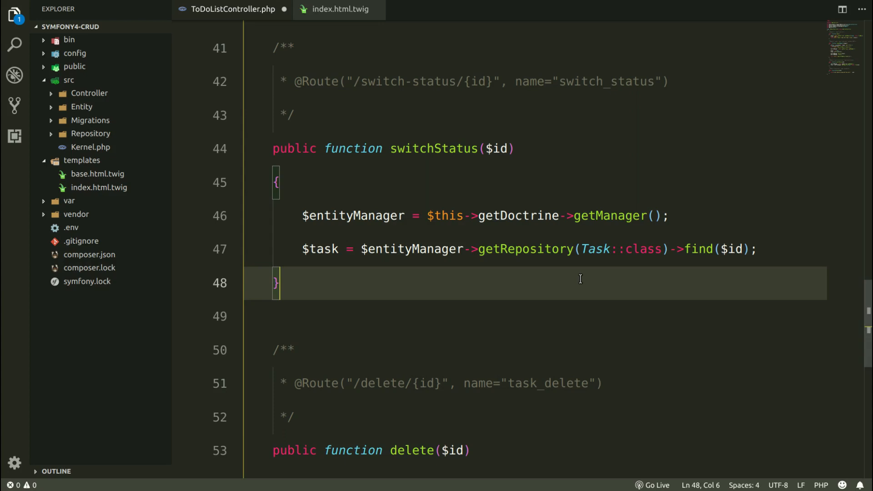
{"action": "double_click", "coordinate": [525, 249]}
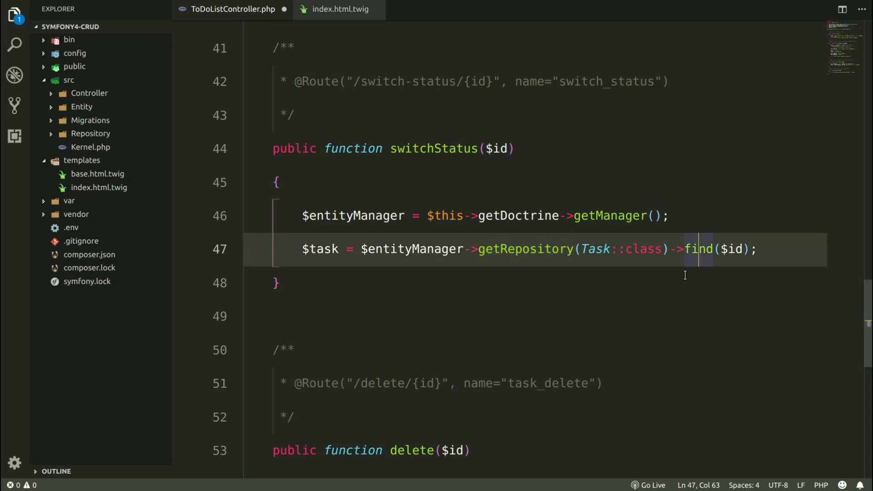
{"action": "double_click", "coordinate": [698, 249]}
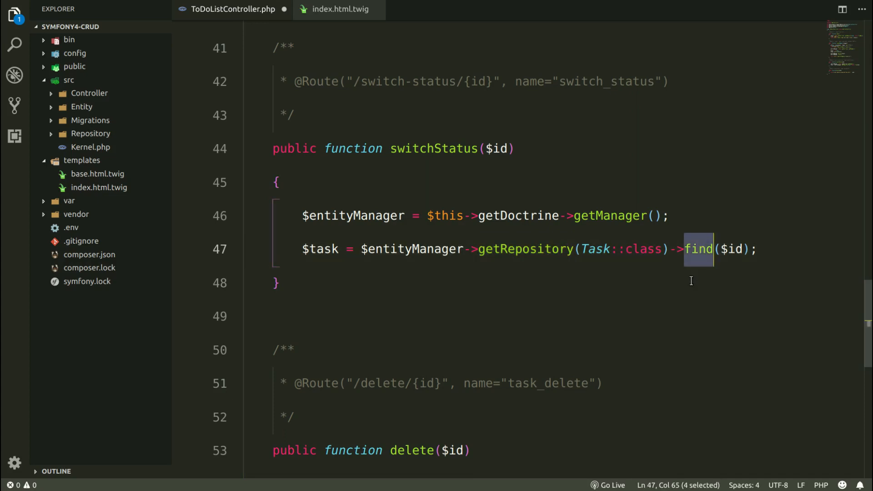
{"action": "left_click_drag", "start_coordinate": [713, 248], "coordinate": [750, 249]}
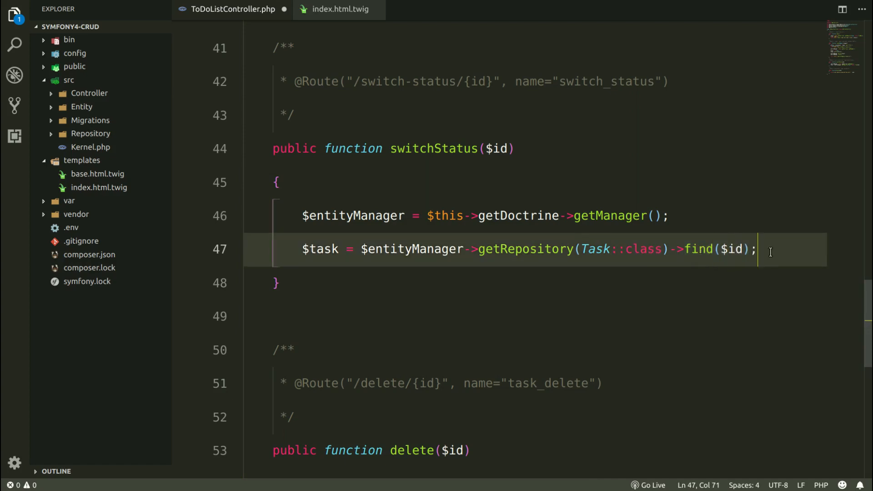
Step: Invert the status with $task->setStatus(!$task->getStatus()) and call $entityManager->flush();
{"action": "type", "text": "$task"}
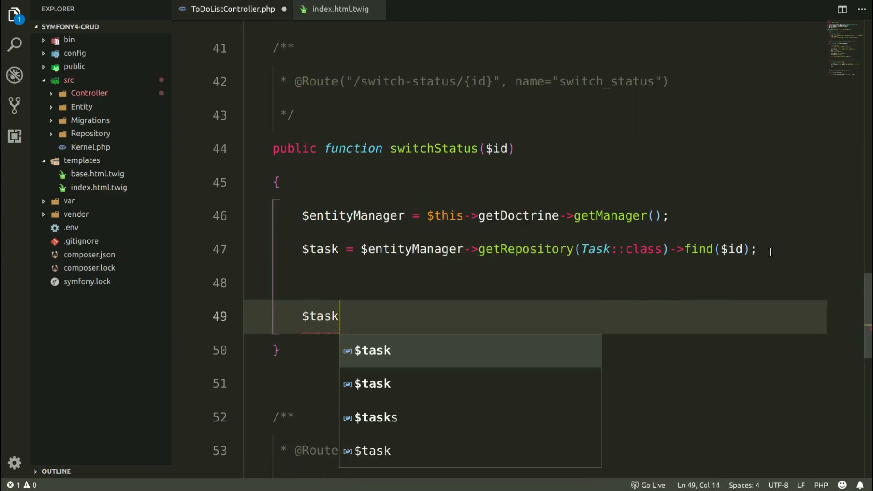
{"action": "type", "text": "->setStatus();"}
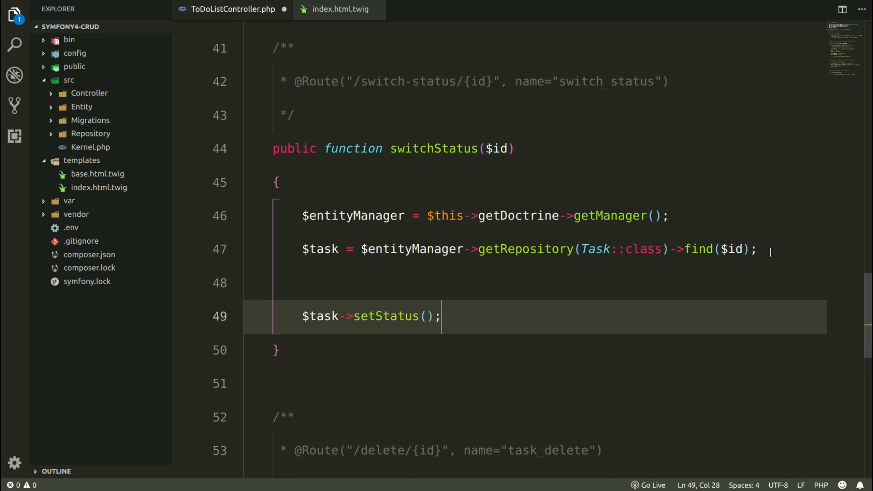
{"action": "type", "text": "!"}
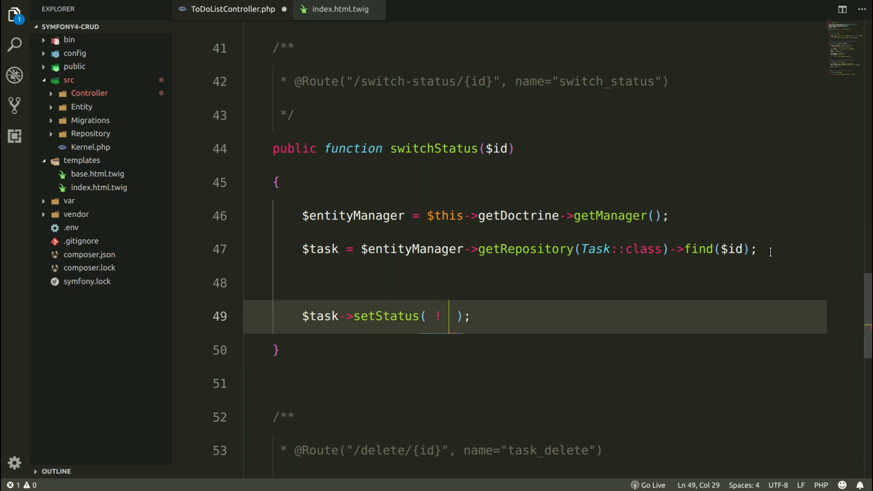
{"action": "type", "text": "$task->"}
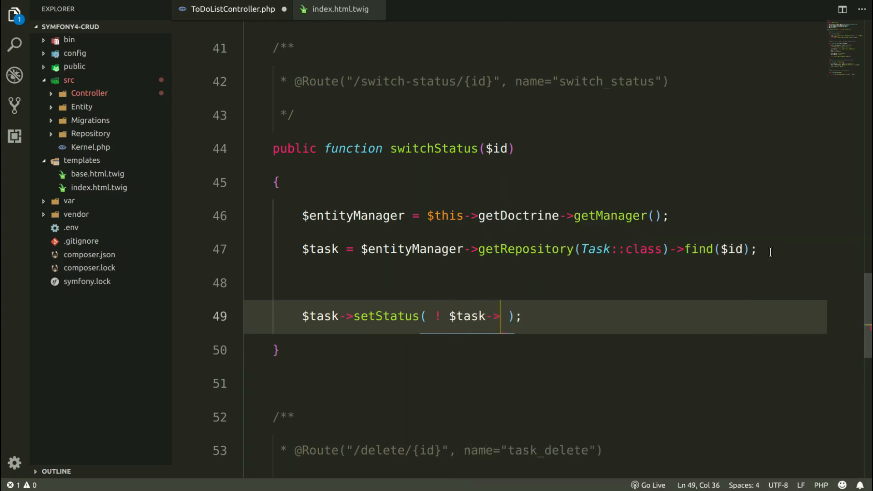
{"action": "type", "text": "getStatus()"}
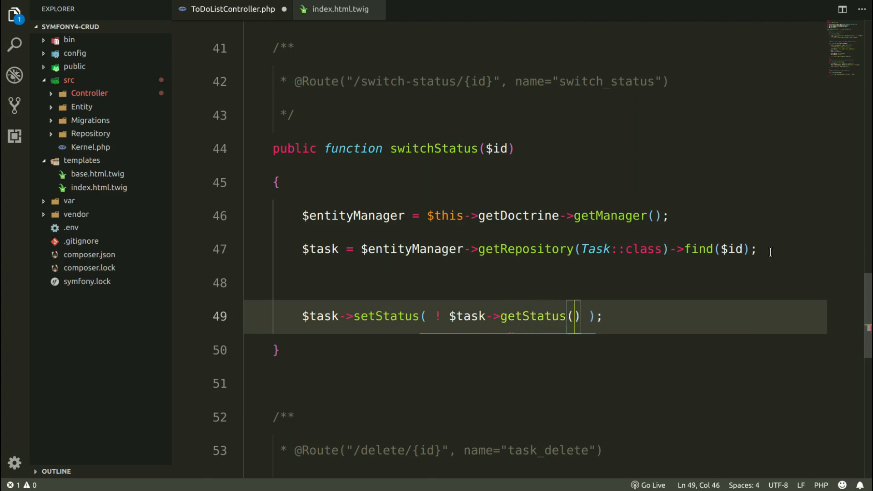
{"action": "type", "text": "$"}
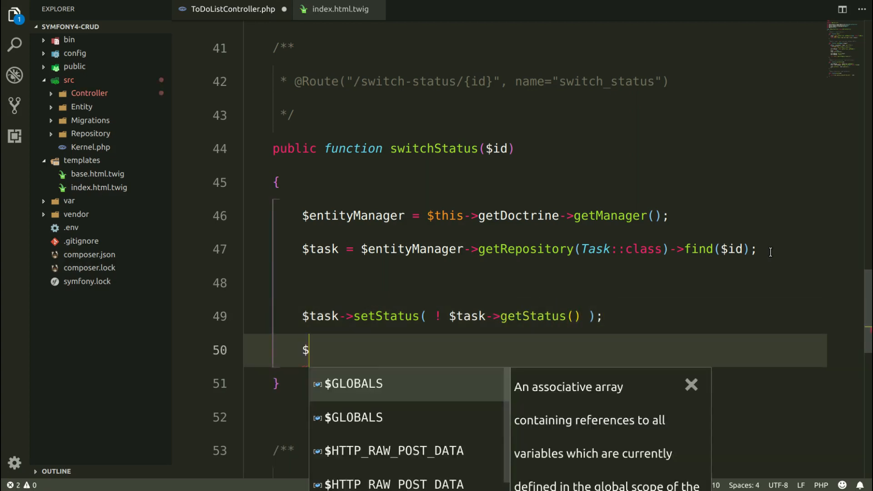
{"action": "type", "text": "entityManager->"}
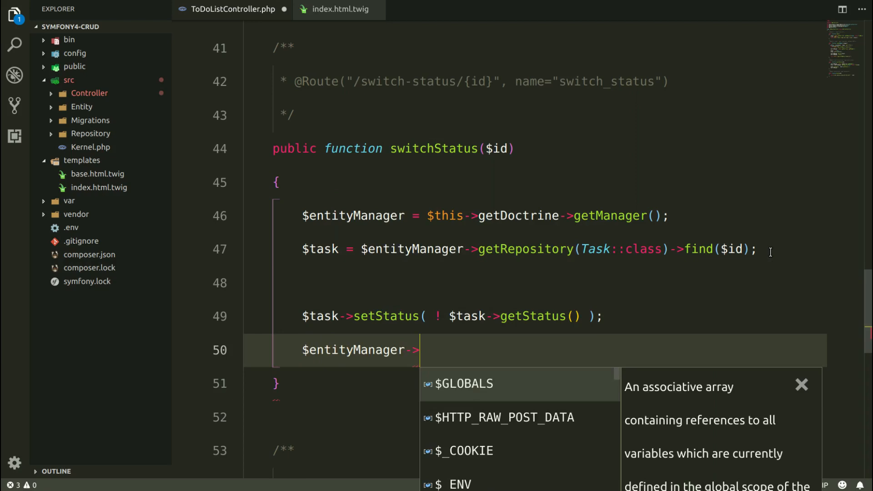
{"action": "type", "text": "flush();"}
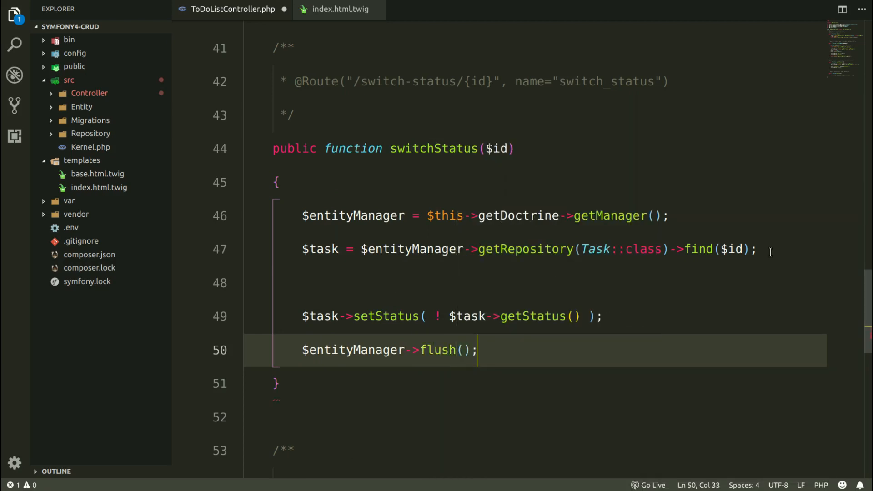
Step: Add $this->redirectToRoute('to_do_list'); and select the mistaken 'redirect' keyword
{"action": "type", "text": "redirect $"}
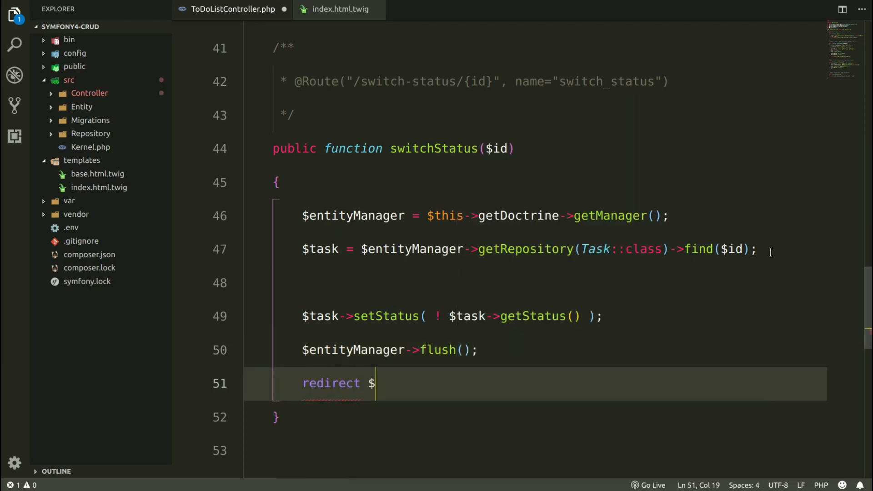
{"action": "type", "text": "$this->redirectToRoute('"}
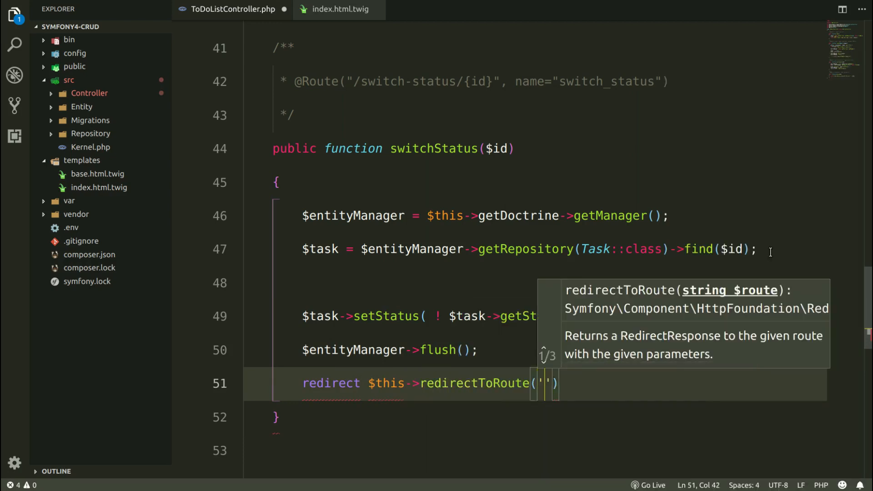
{"action": "type", "text": "to_do_"}
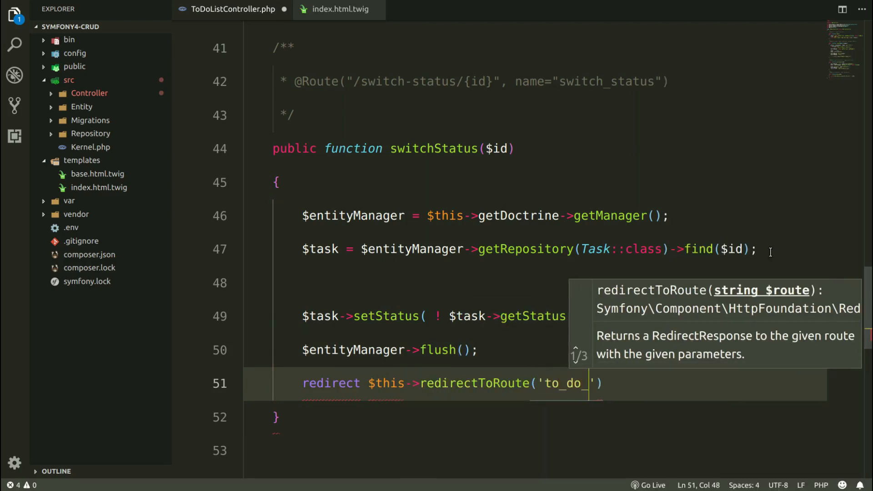
{"action": "type", "text": "list');"}
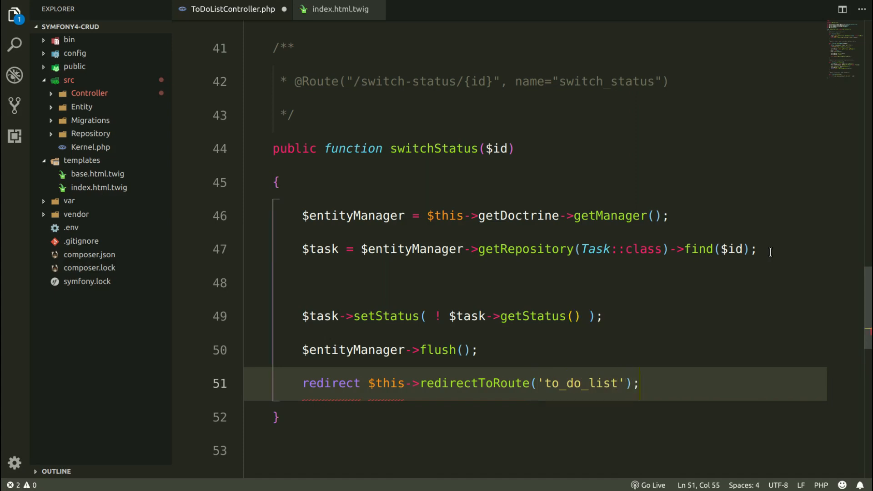
{"action": "double_click", "coordinate": [332, 383]}
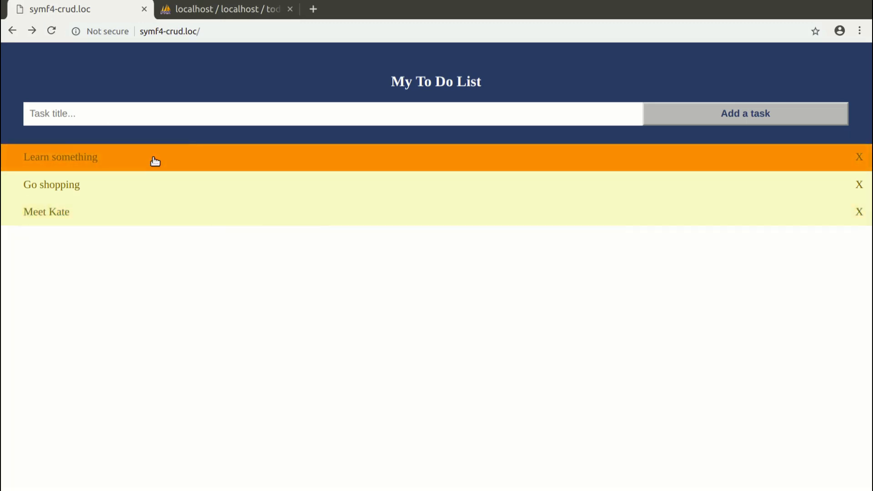
Step: Toggle Learn something, see the undefined getDoctrine property error, go back and retry
{"action": "left_click", "coordinate": [60, 157]}
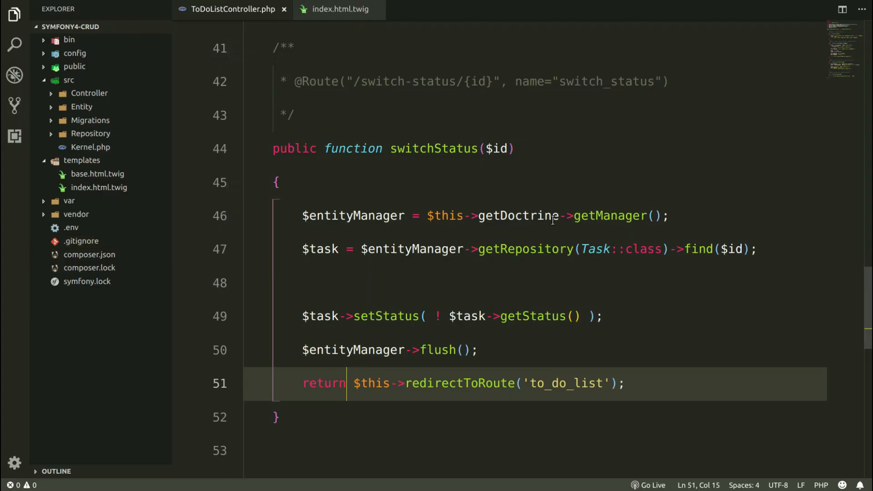
{"action": "left_click", "coordinate": [565, 216]}
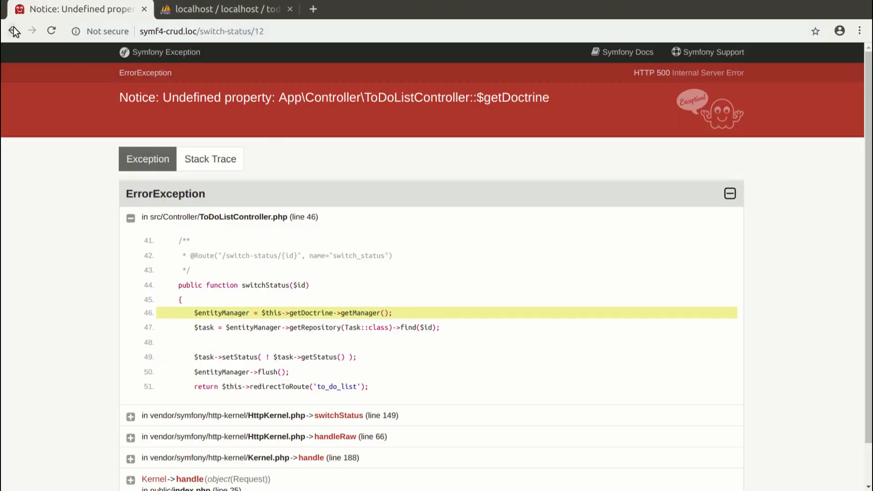
{"action": "left_click", "coordinate": [13, 30]}
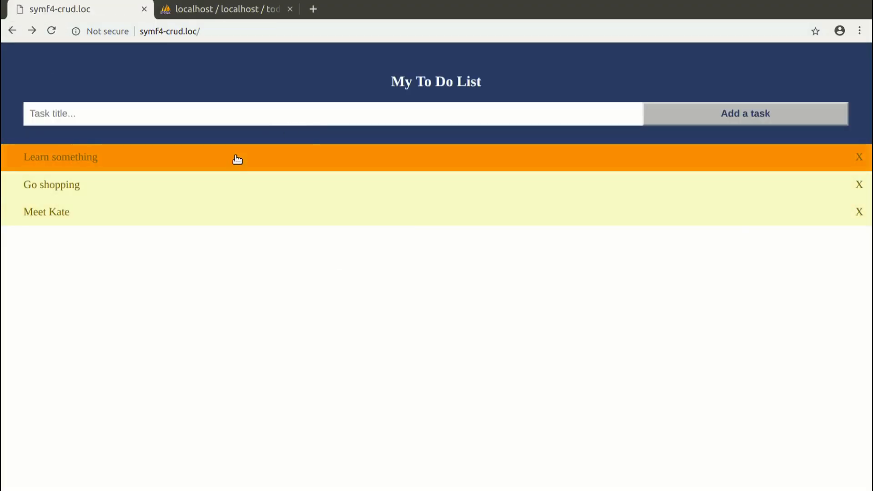
{"action": "left_click", "coordinate": [60, 157]}
{"action": "type", "text": "Another"}
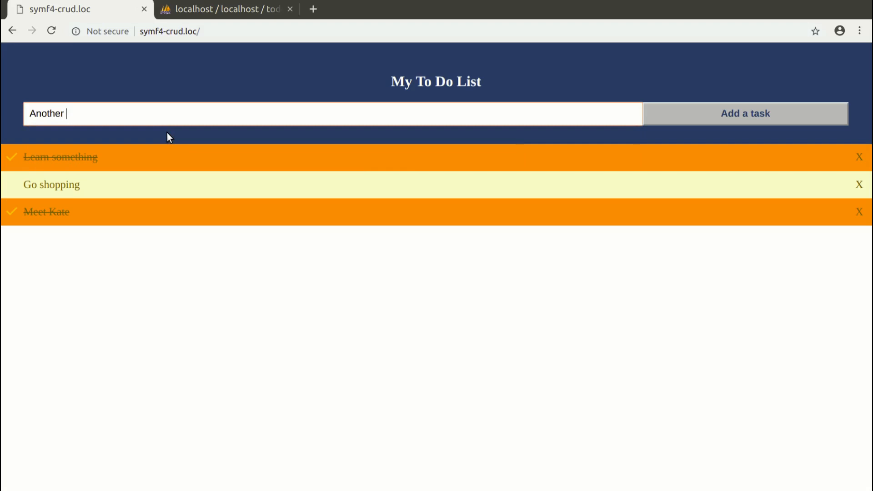
Step: Add 'Another task', then mark it and Go shopping completed
{"action": "type", "text": "task"}
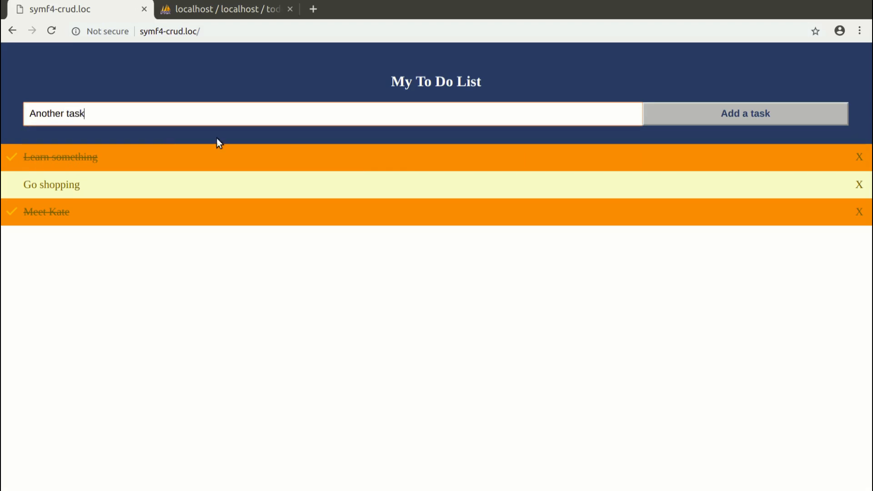
{"action": "left_click", "coordinate": [744, 114]}
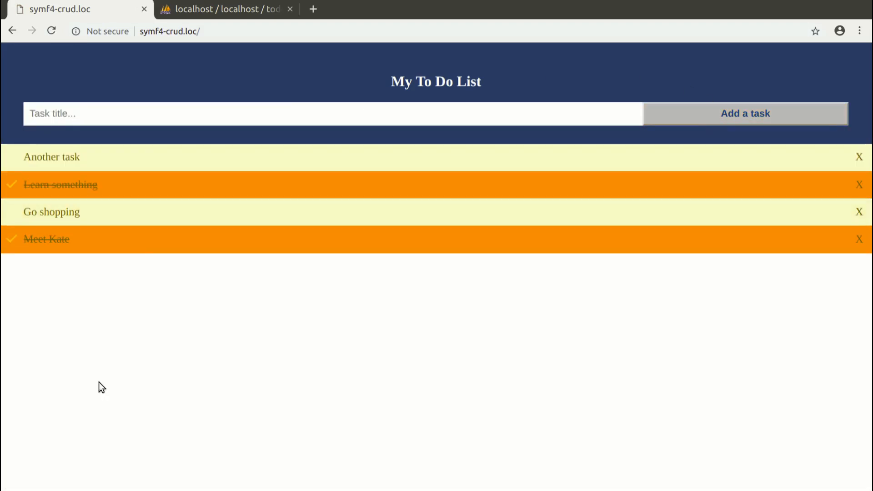
{"action": "mouse_move", "coordinate": [206, 339]}
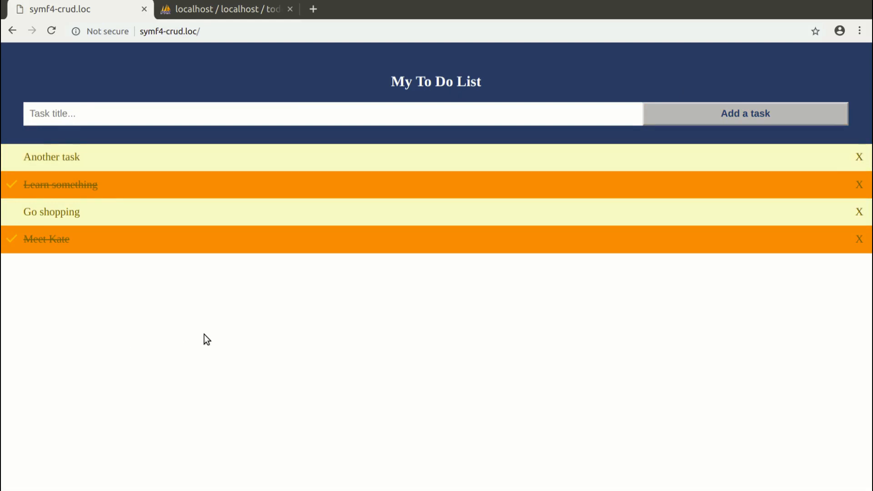
{"action": "left_click", "coordinate": [51, 156]}
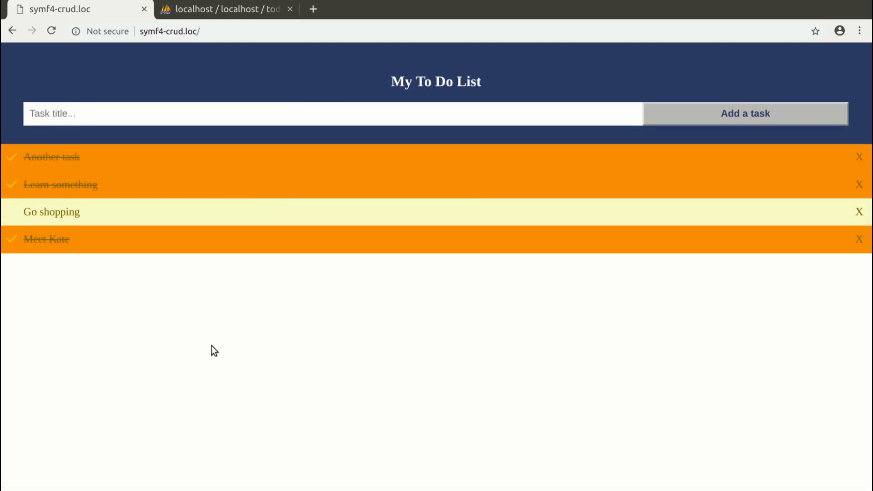
{"action": "left_click", "coordinate": [181, 167]}
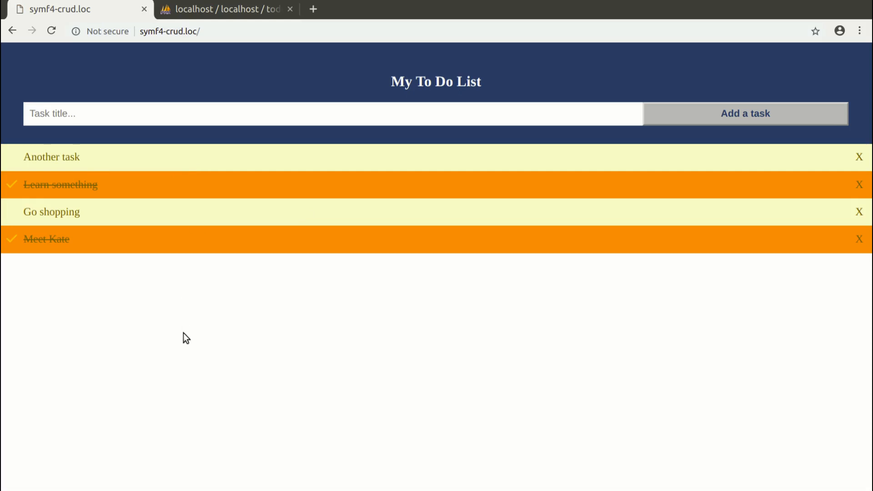
{"action": "left_click", "coordinate": [52, 157]}
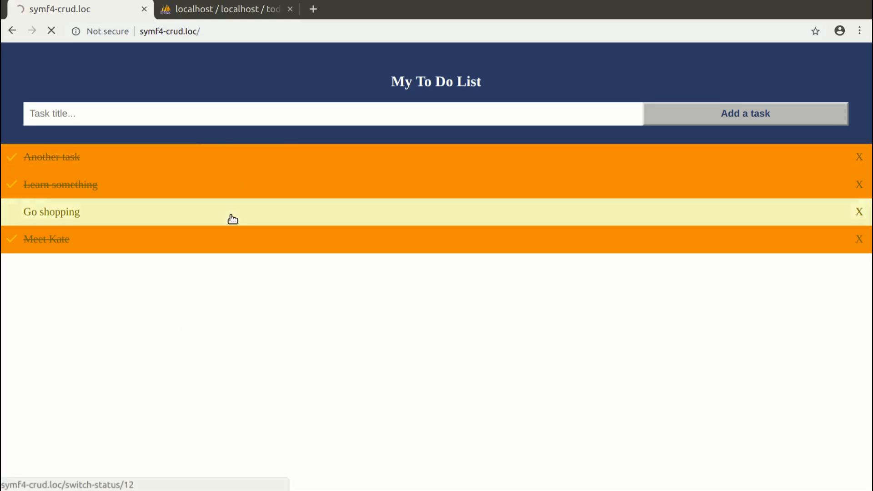
{"action": "left_click", "coordinate": [51, 211]}
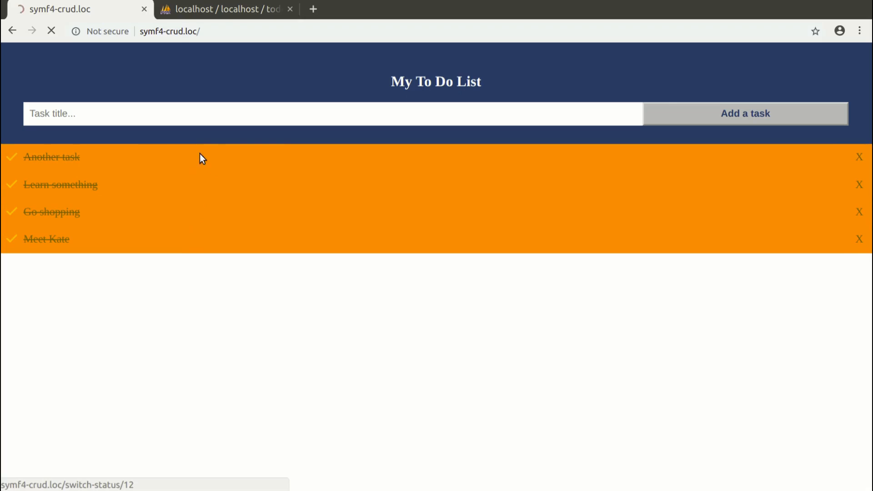